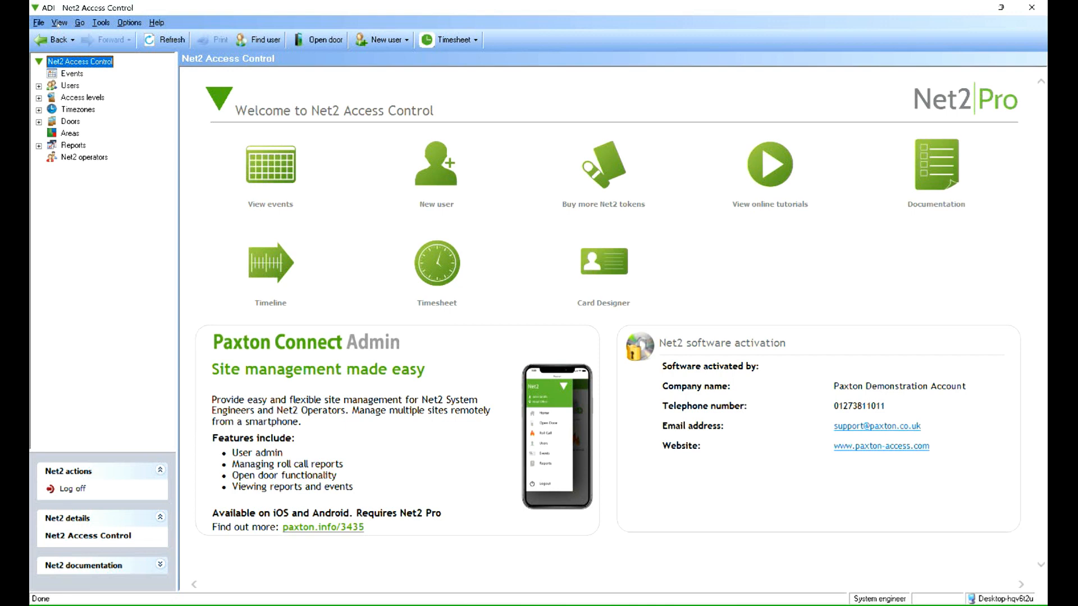
Step: Expand Doors in the tree and select the Demo Acu door to show its settings
left_click(40, 121)
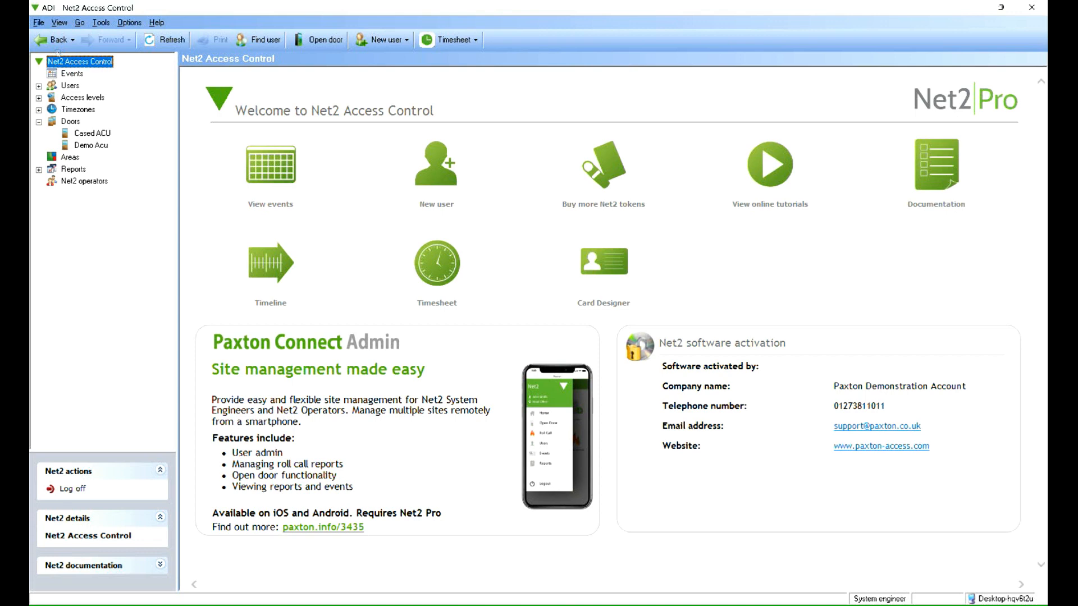
left_click(91, 145)
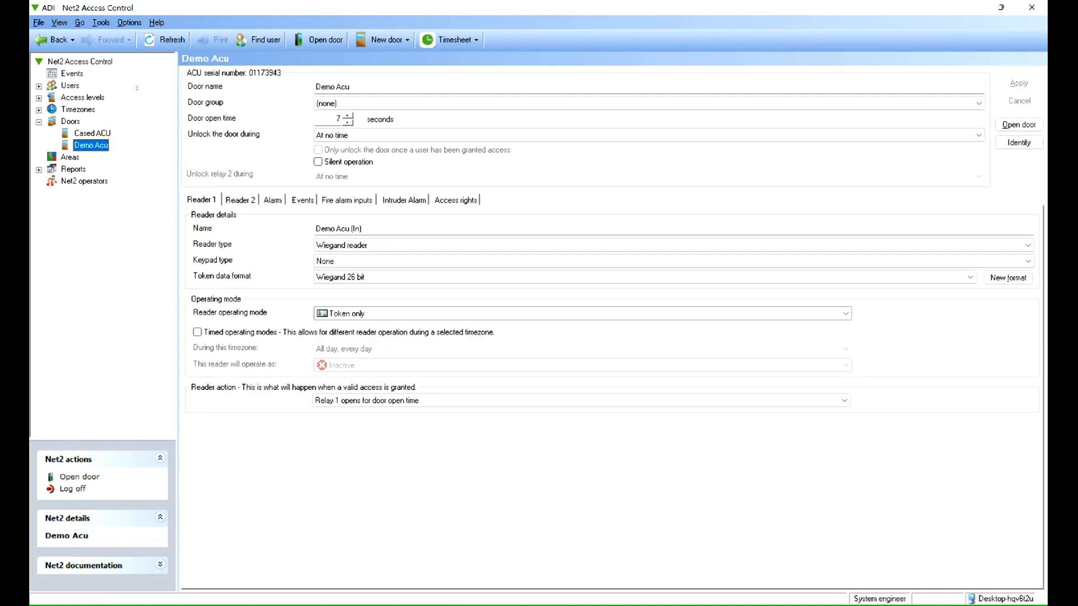
Step: Under Fire alarm inputs, set Demo Acu's fire alarm input to PSU input
left_click(344, 200)
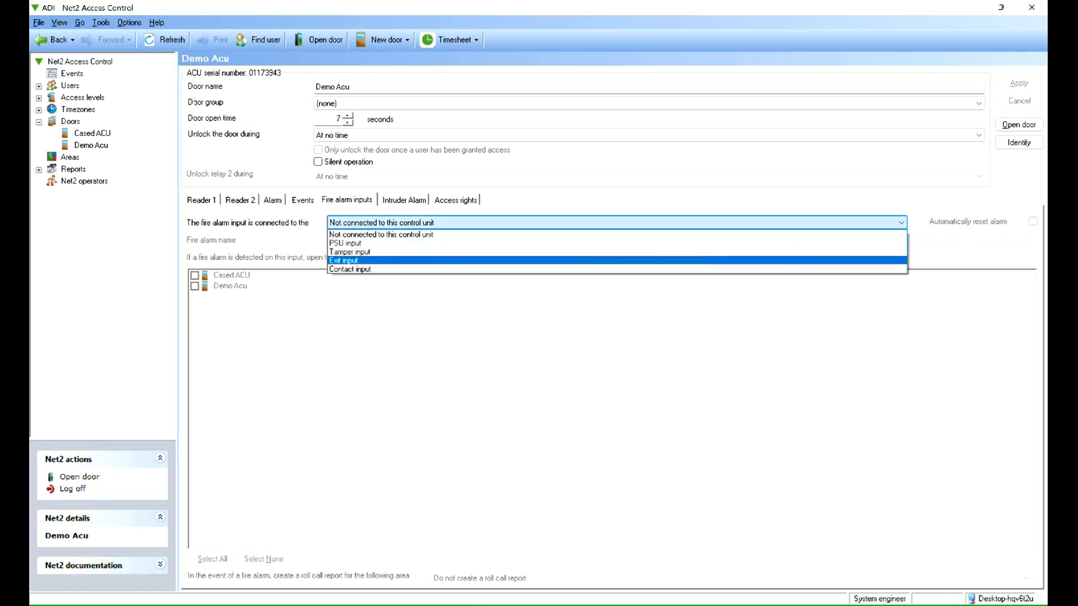
left_click(350, 238)
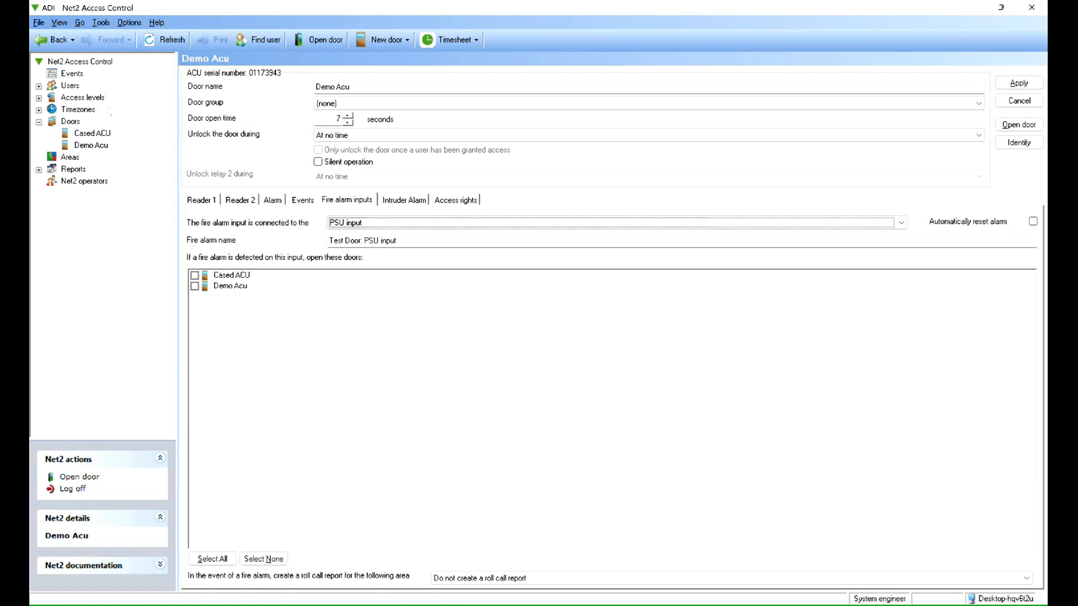
Step: Have the fire alarm open both Cased ACU and Demo Acu, apply, then select Cased ACU
left_click(194, 275)
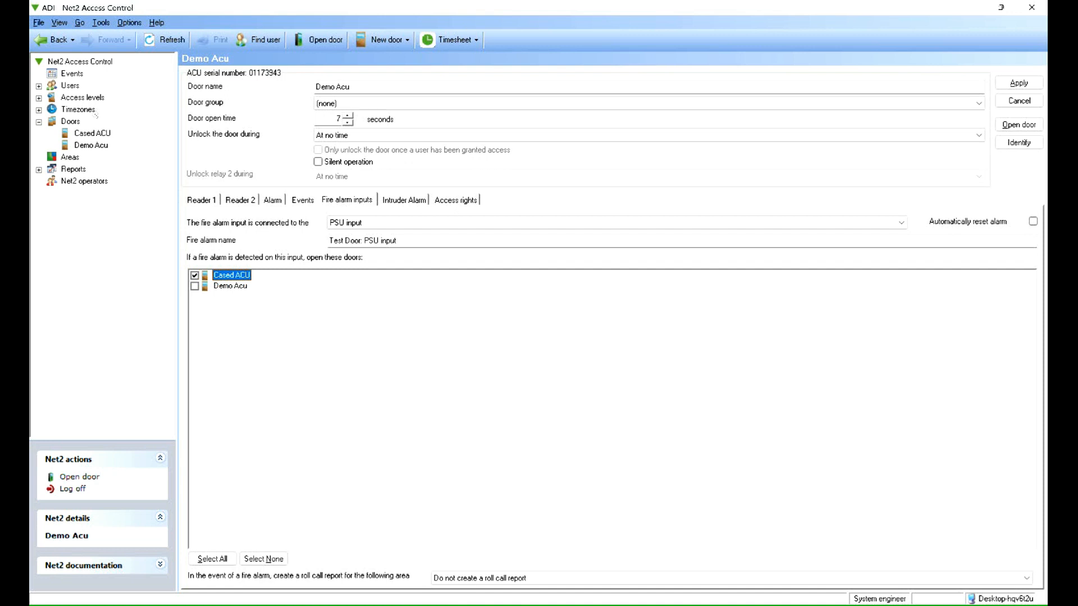
left_click(194, 285)
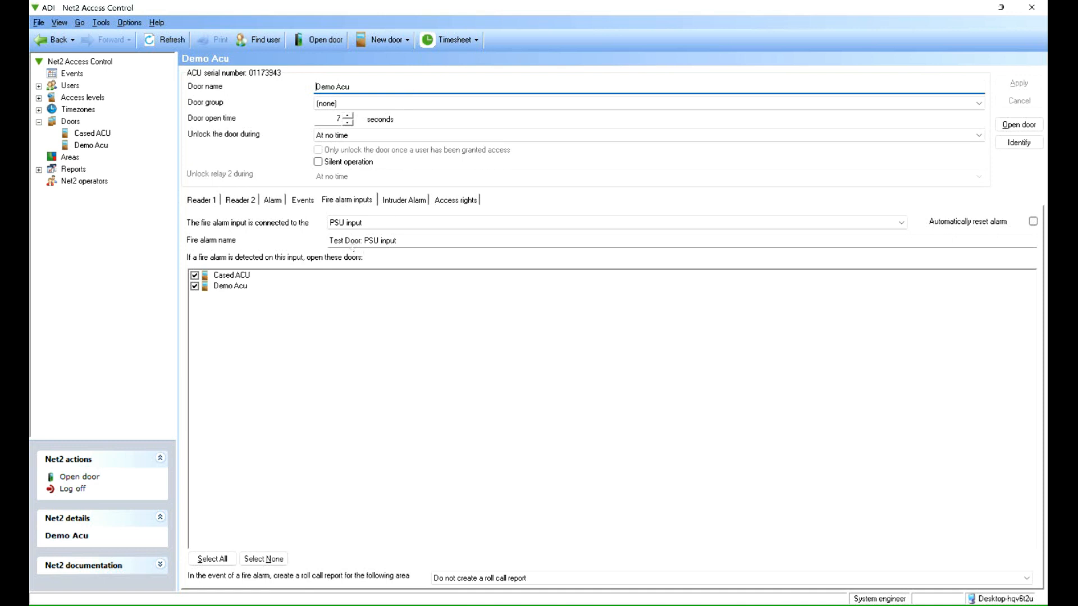
left_click(93, 132)
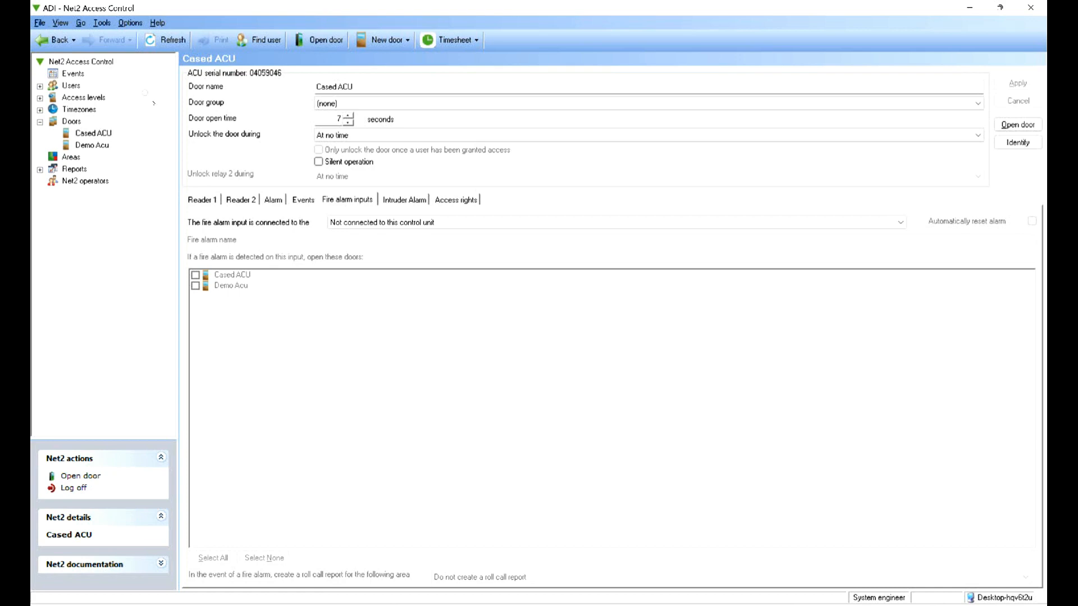
Step: Show the Events log with the recent fire alarm and door events
left_click(72, 73)
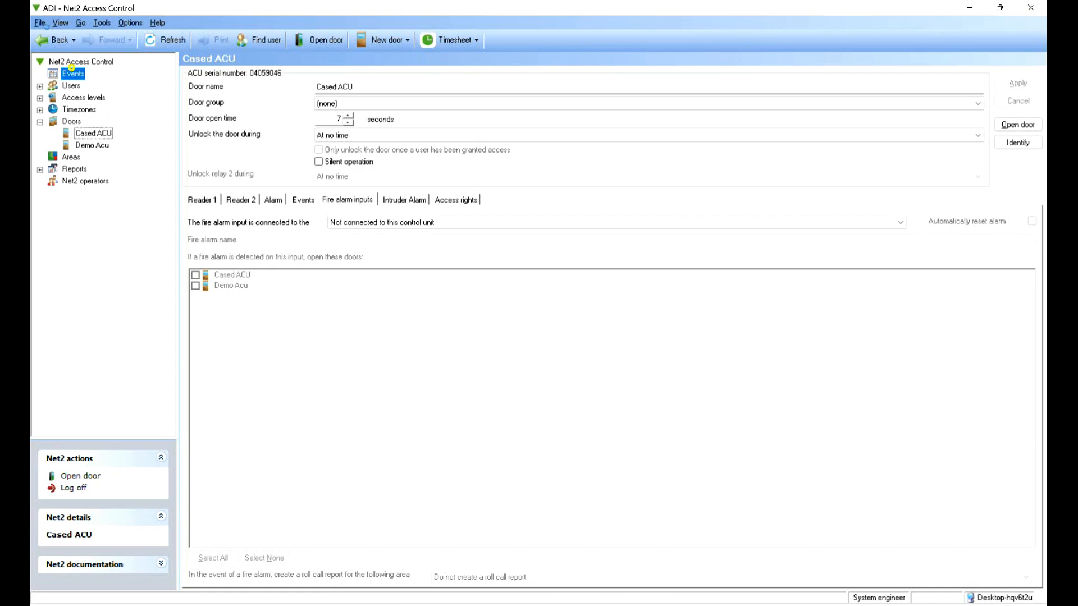
left_click(62, 72)
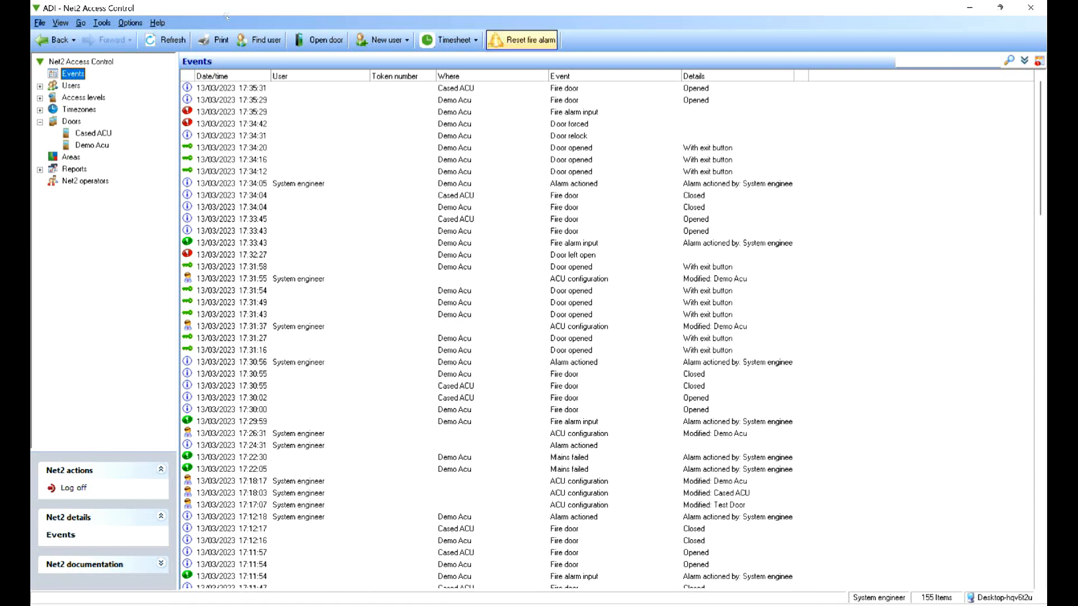
mouse_move(505, 39)
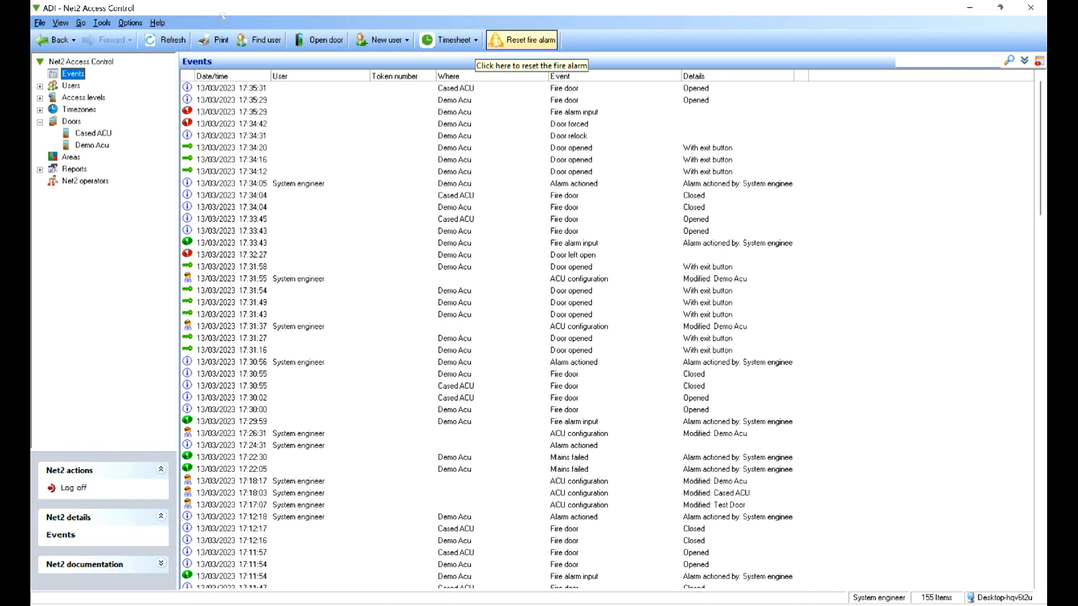
Step: Reset the Test Door: PSU input fire alarm so both fire doors close again
left_click(516, 38)
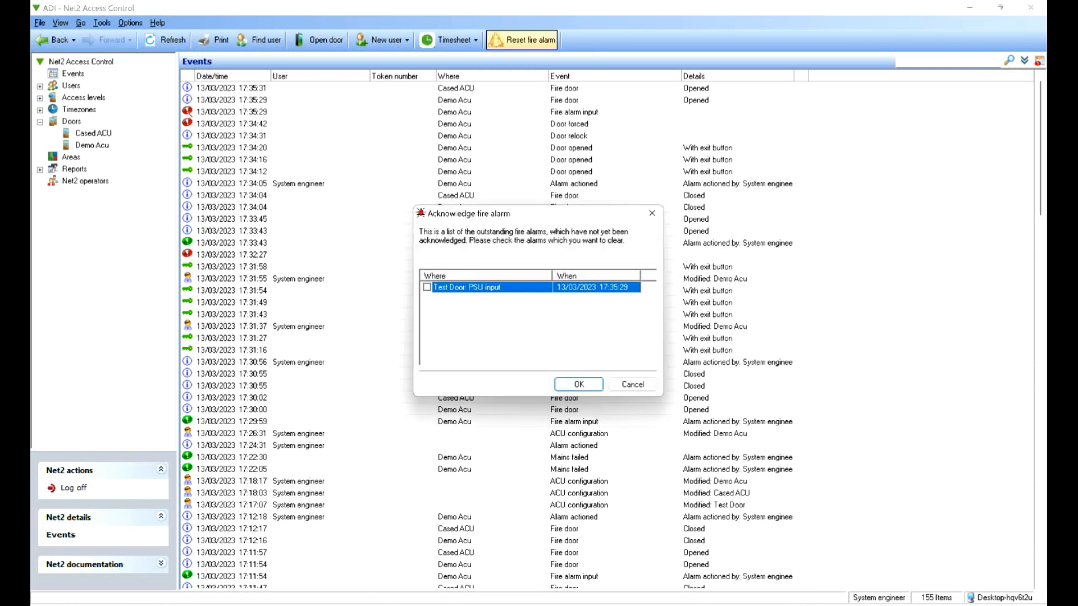
left_click(428, 286)
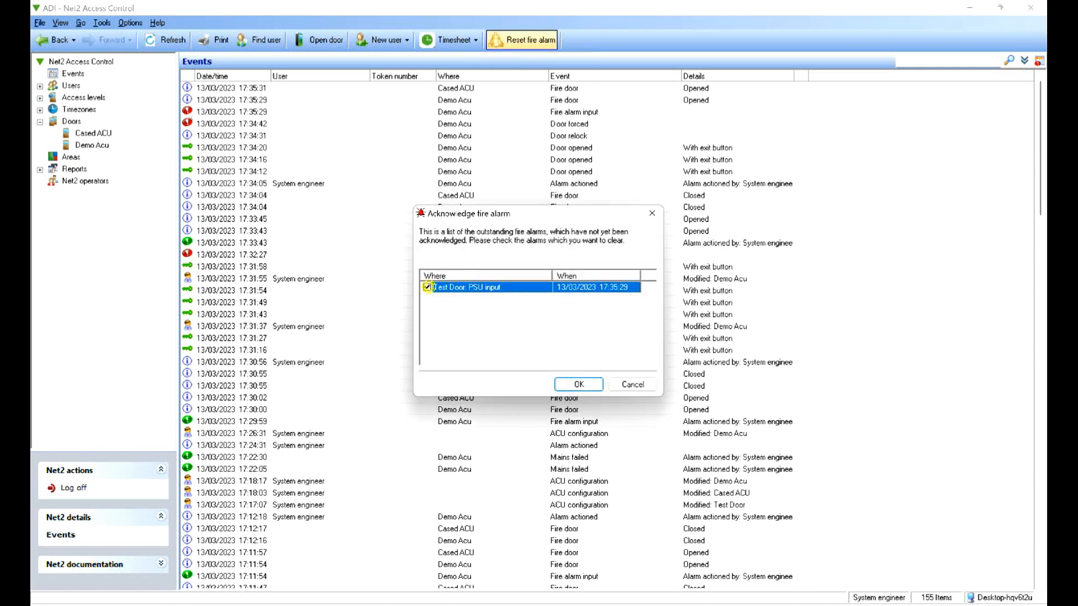
left_click(424, 289)
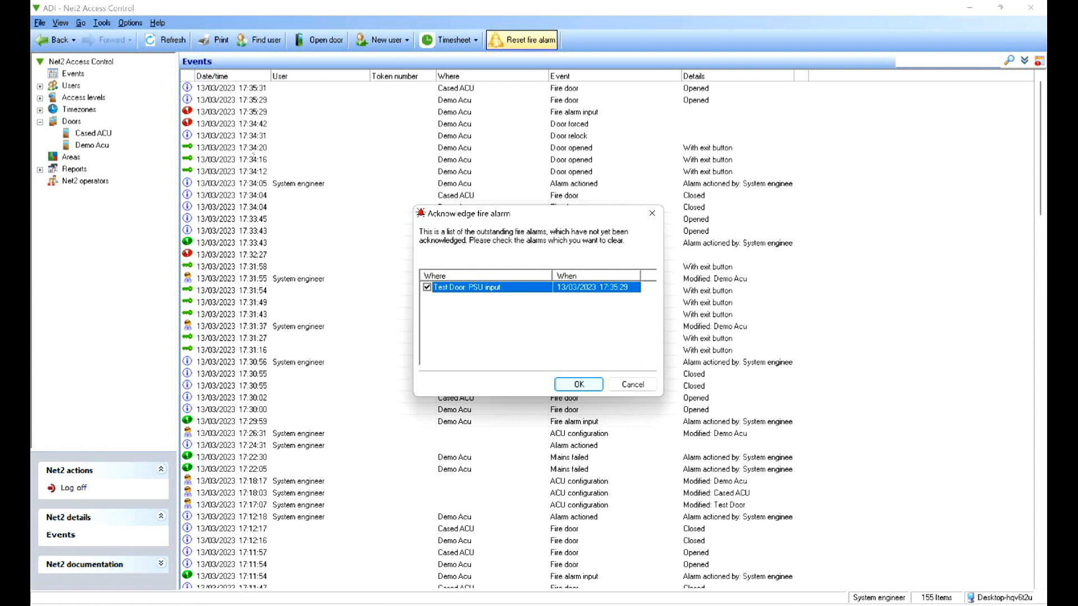
left_click(578, 384)
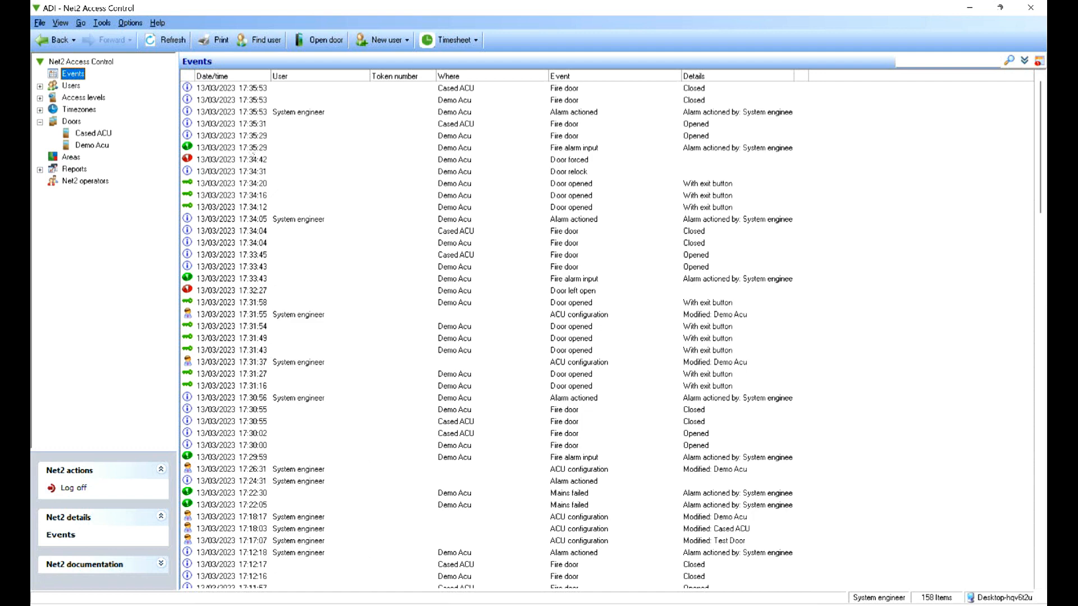
mouse_move(350, 246)
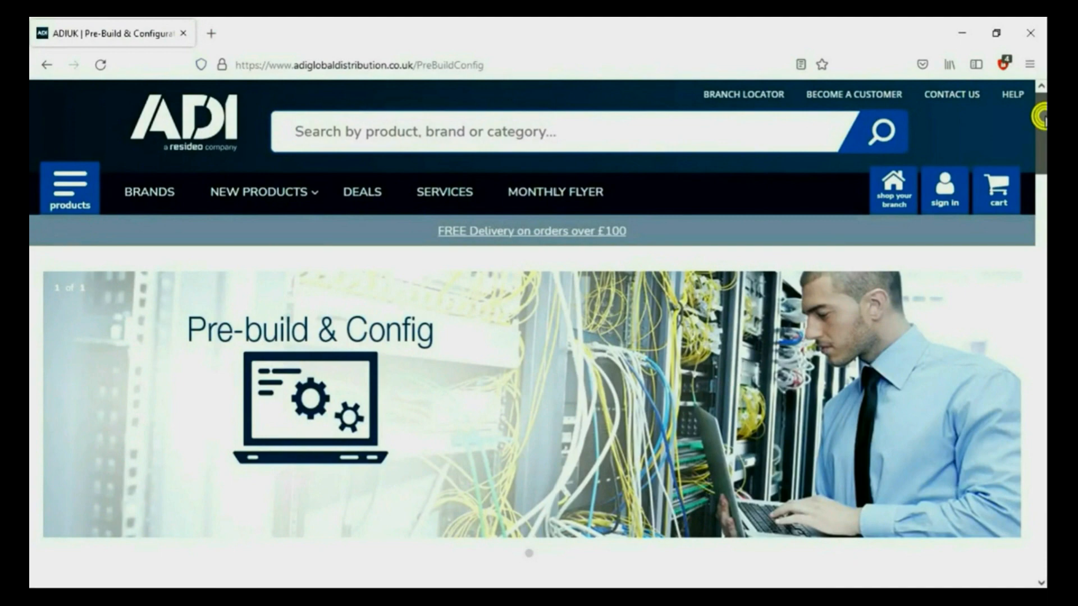
Step: Scroll the ADI Pre-Build & Config page past the services and tier table to the contact banner
scroll("down", 3)
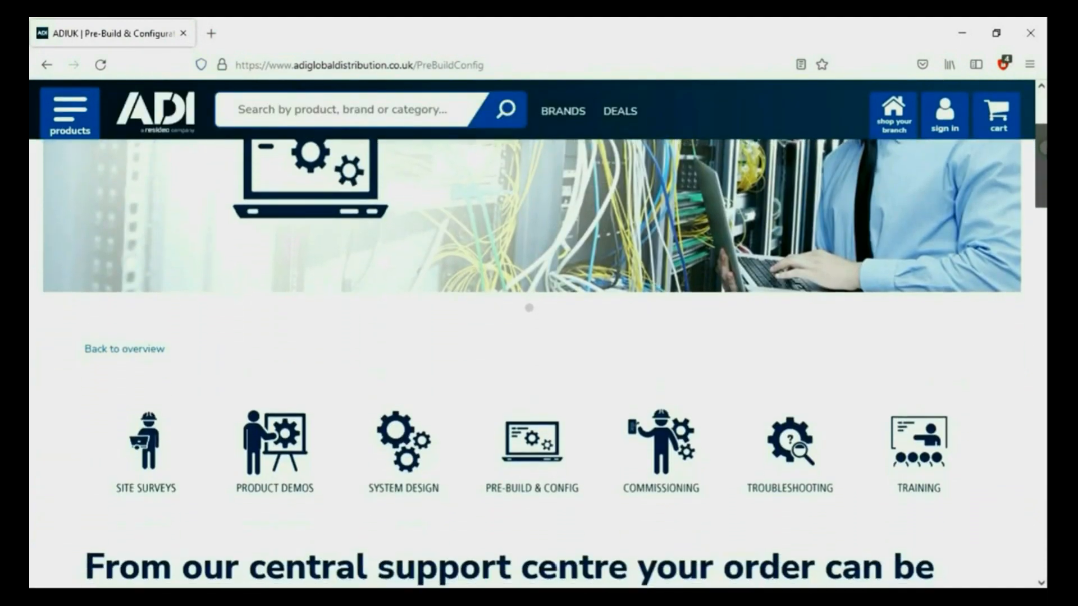
scroll("down", 3)
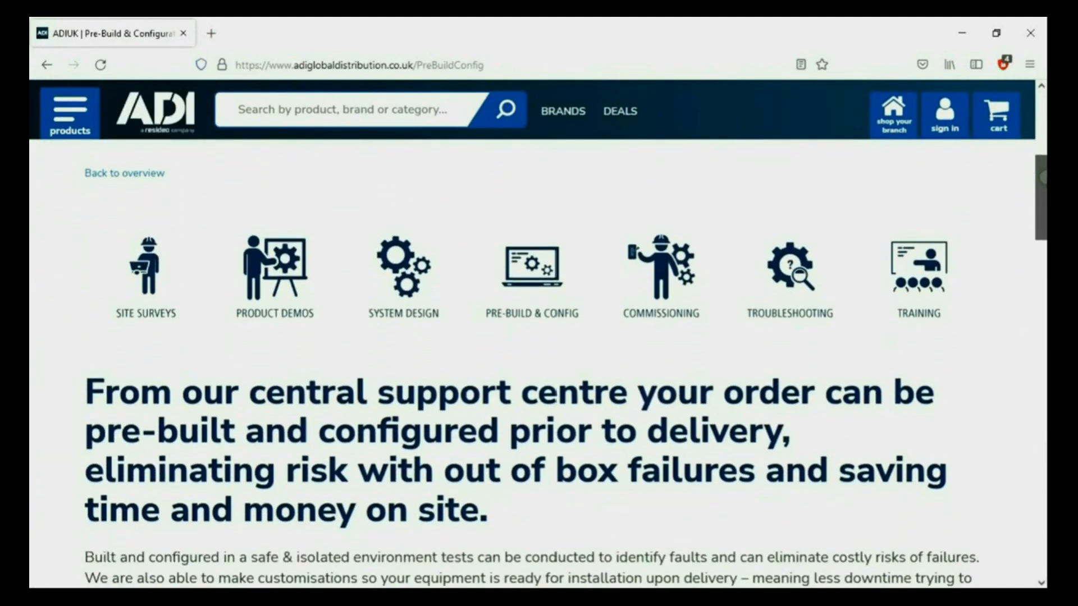
scroll("down", 3)
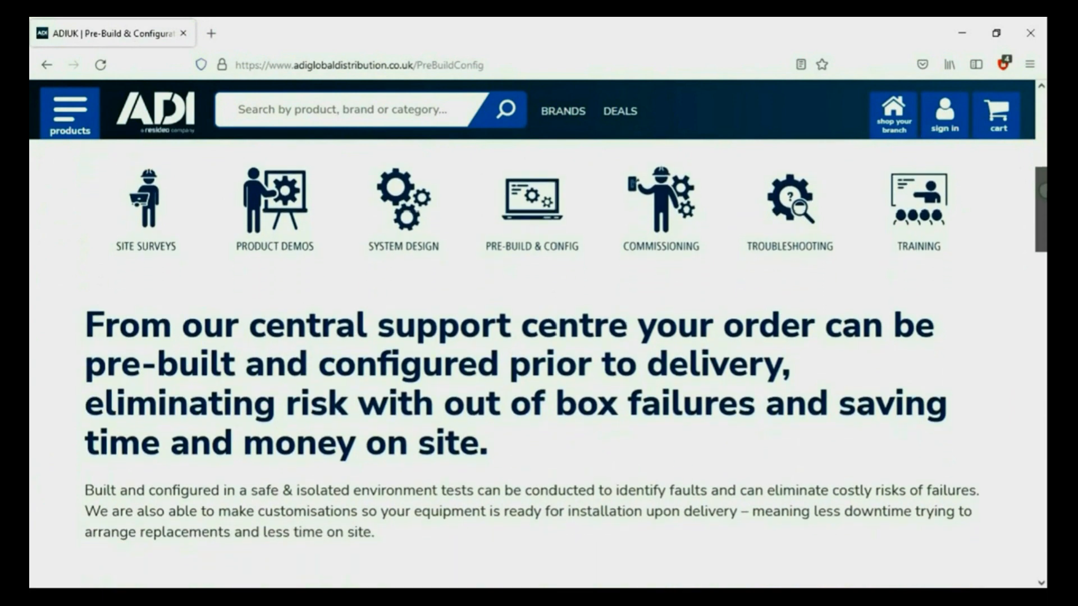
scroll("down", 3)
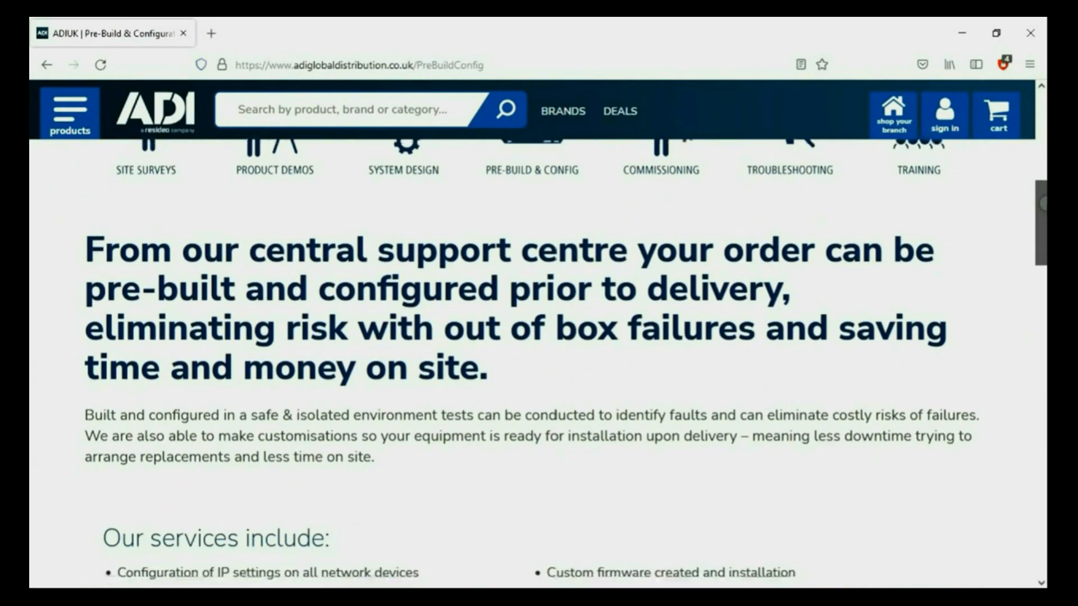
scroll("down", 3)
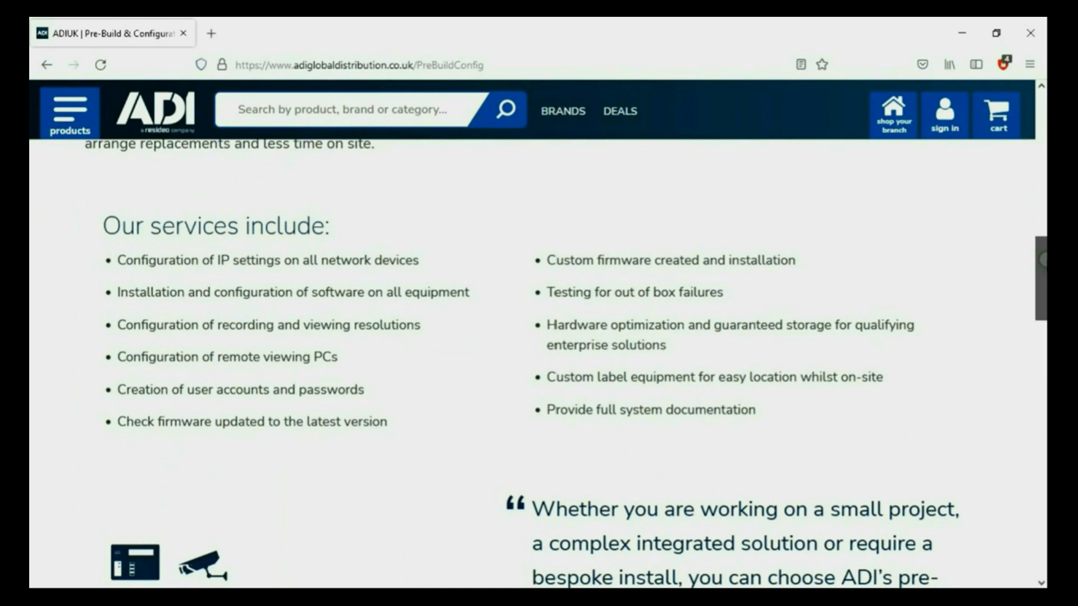
scroll("down", 3)
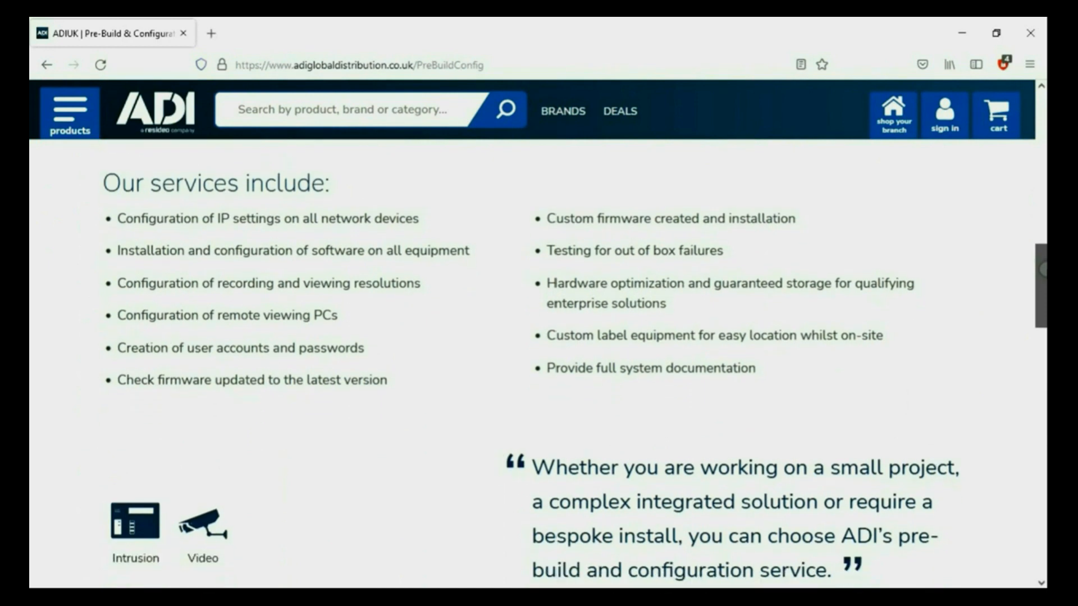
scroll("down", 3)
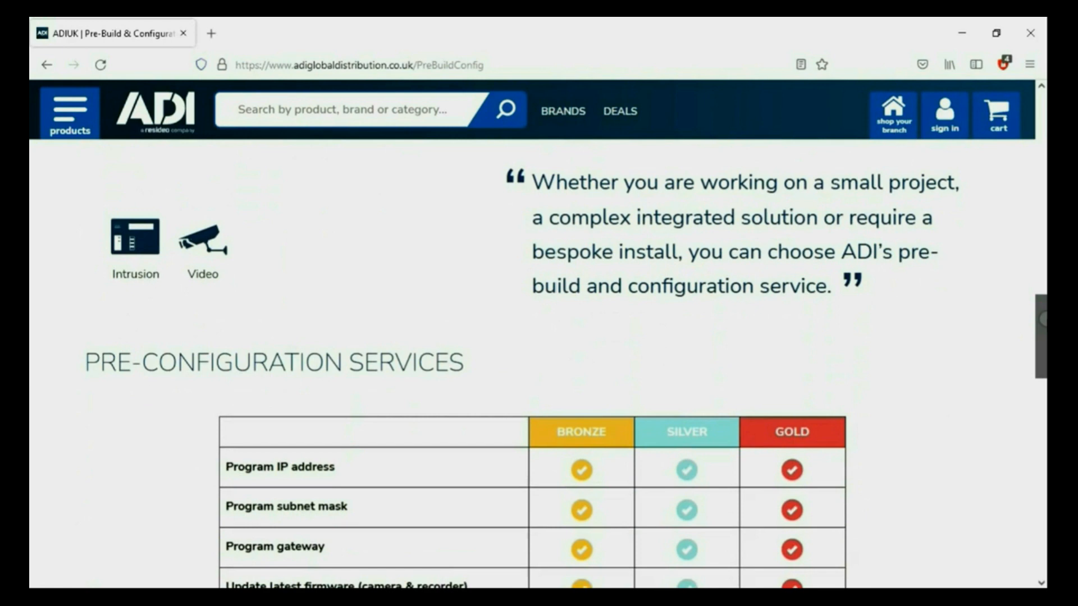
scroll("down", 3)
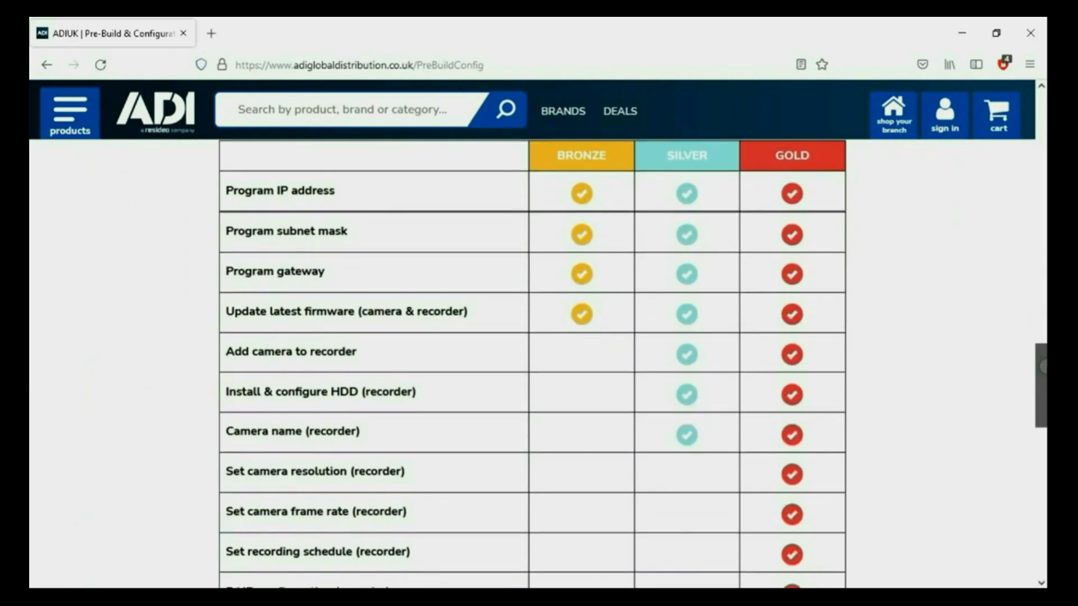
scroll("down", 3)
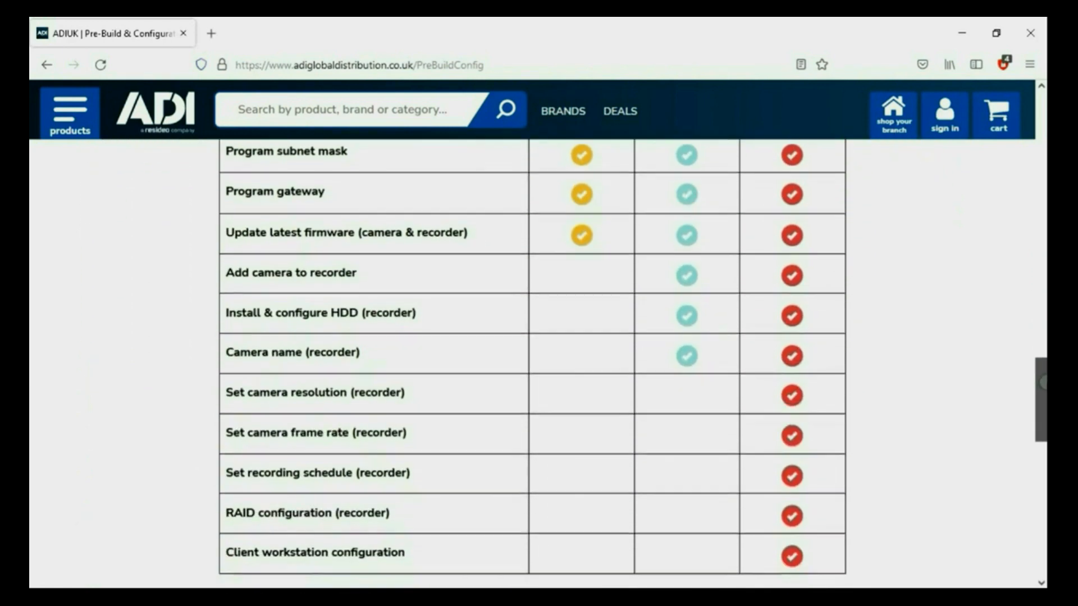
scroll("down", 3)
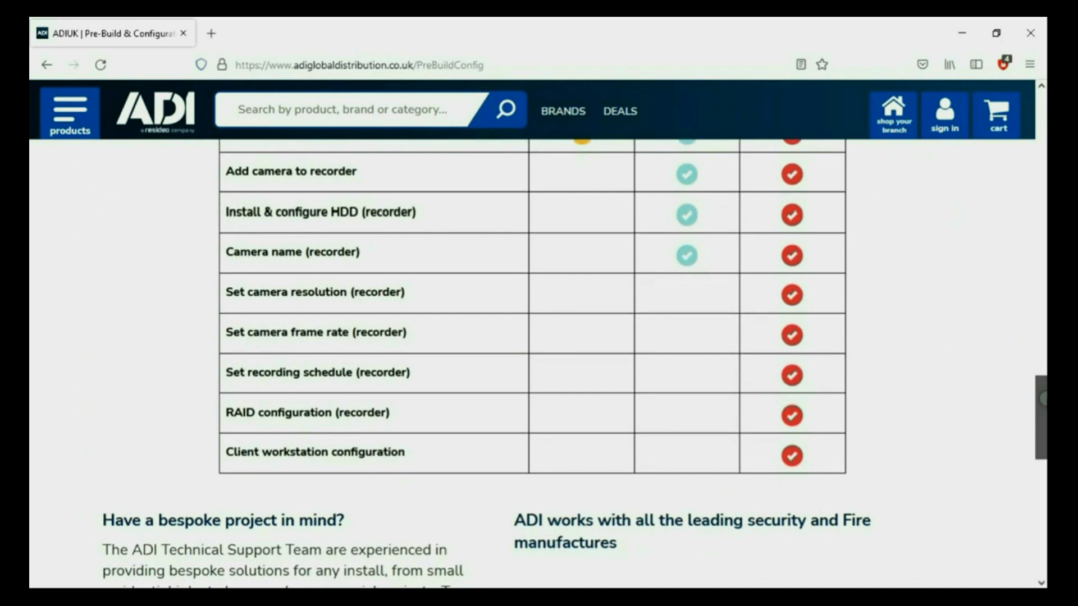
scroll("down", 3)
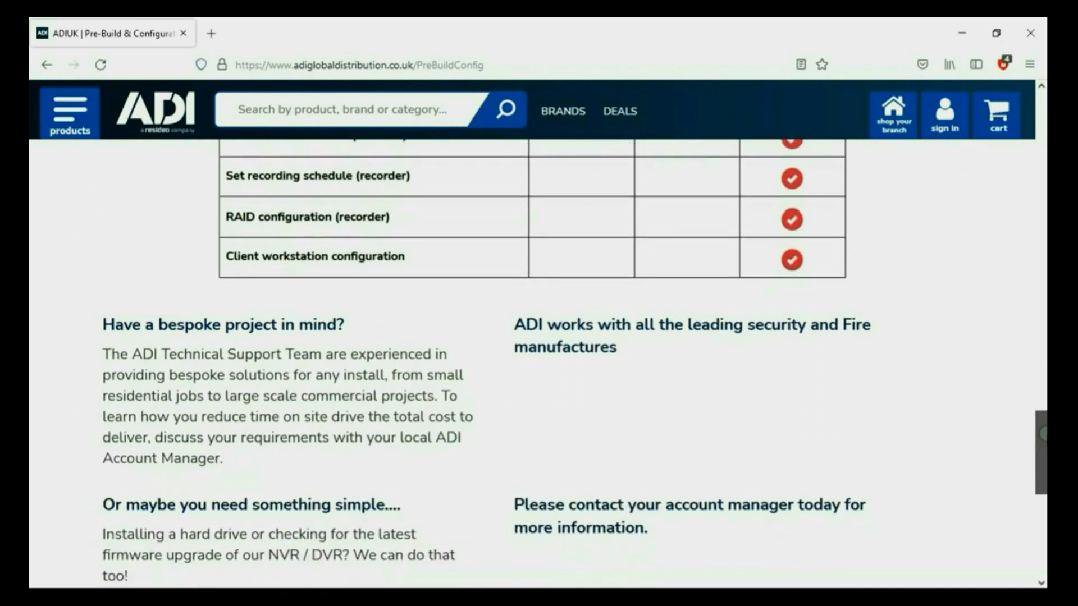
scroll("down", 3)
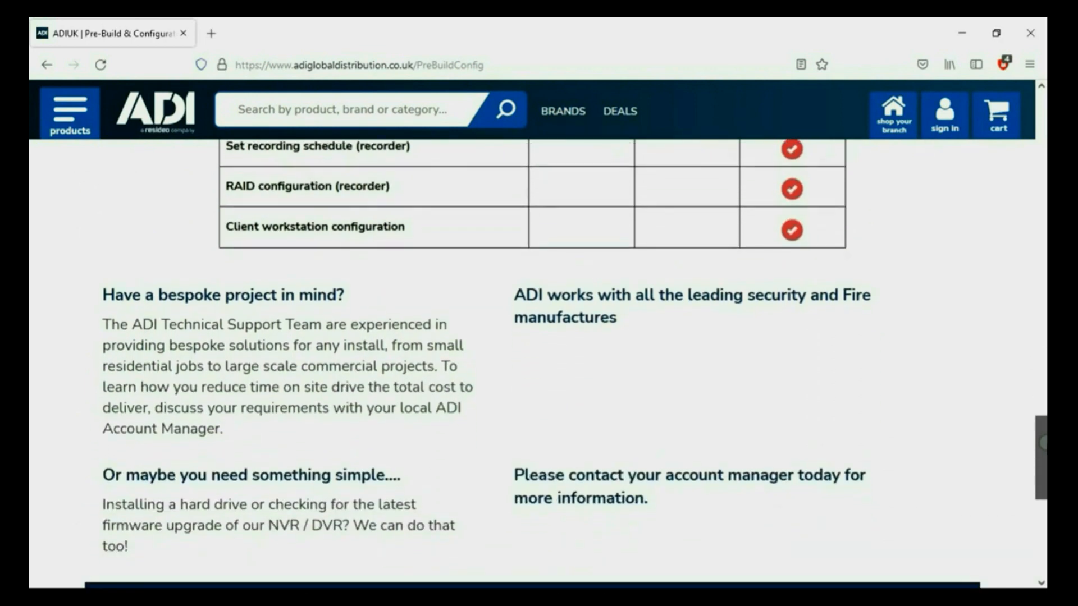
scroll("down", 3)
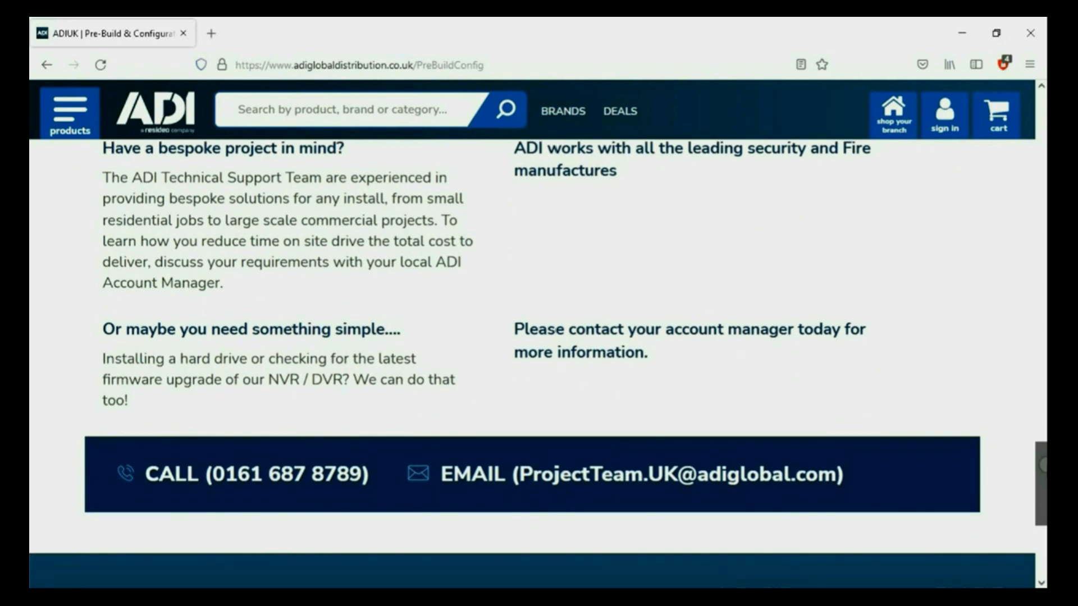